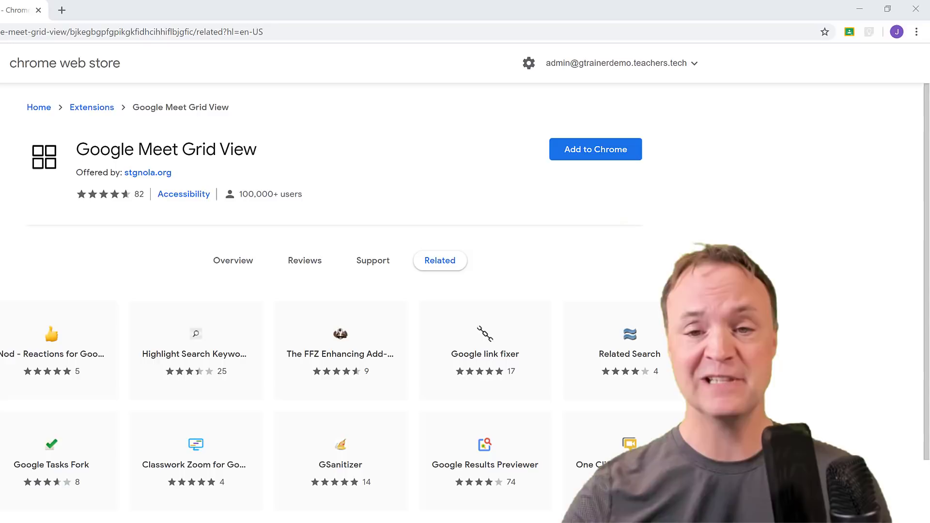
mouse_move(405, 182)
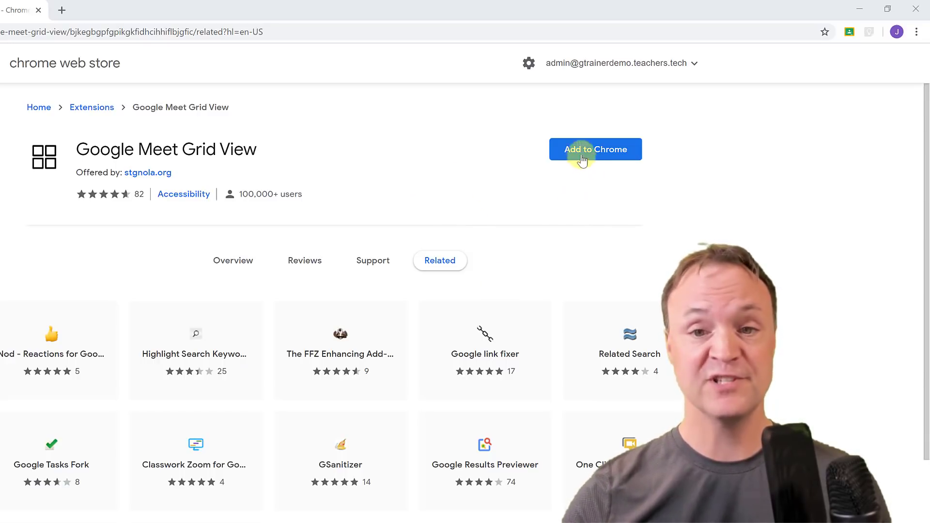
Step: Add the Google Meet Grid View extension to Chrome and confirm the installation
click(595, 149)
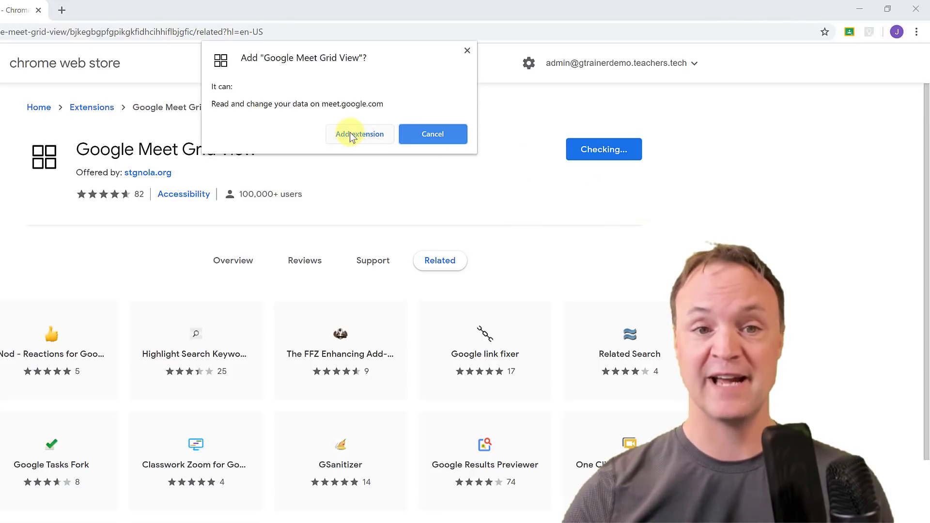
click(360, 134)
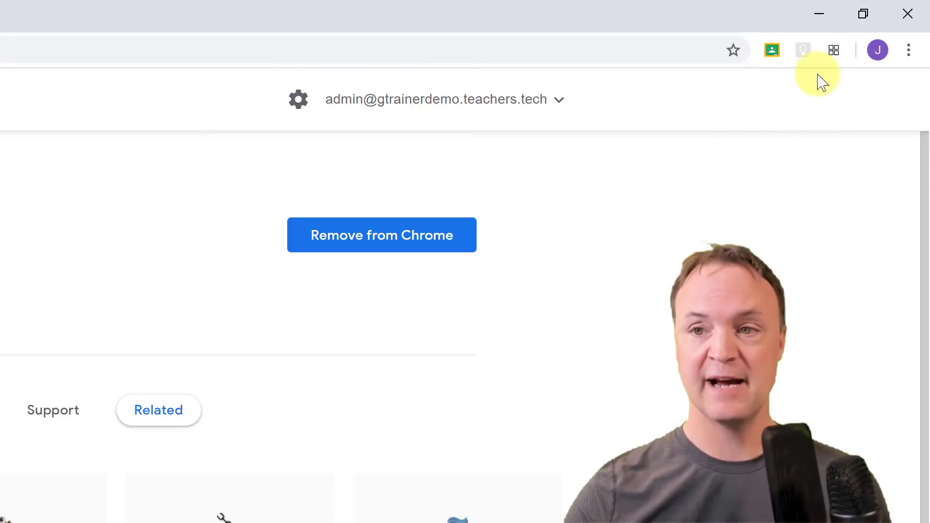
mouse_move(834, 50)
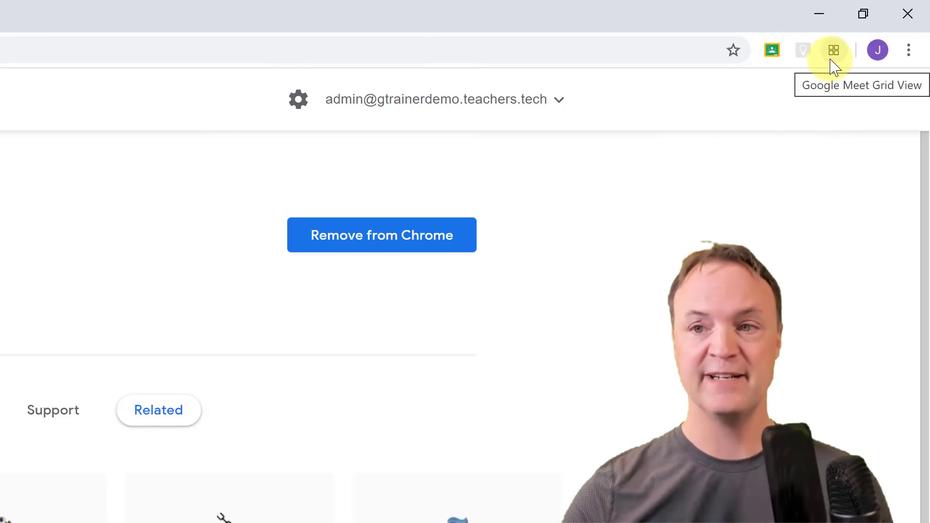
Step: View the Grid View toolbar icon's popup, then its right-click management menu
click(833, 50)
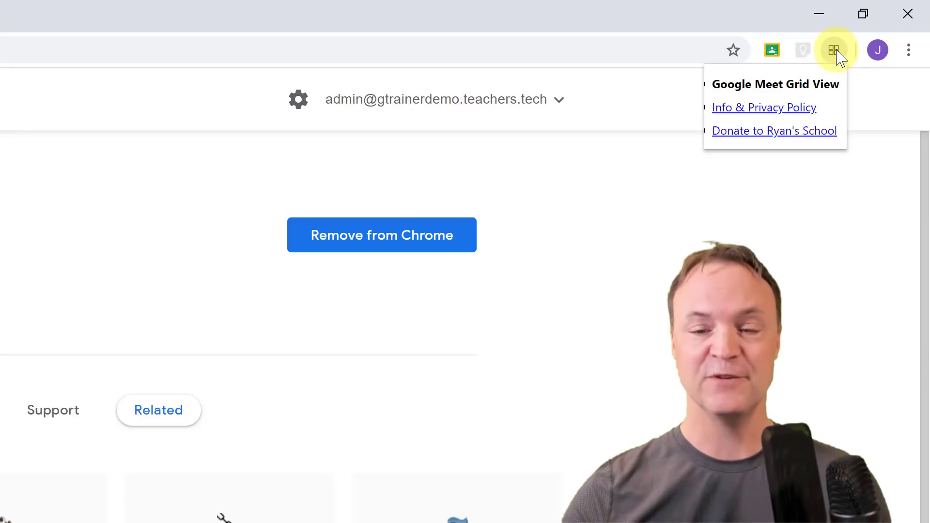
right_click(834, 50)
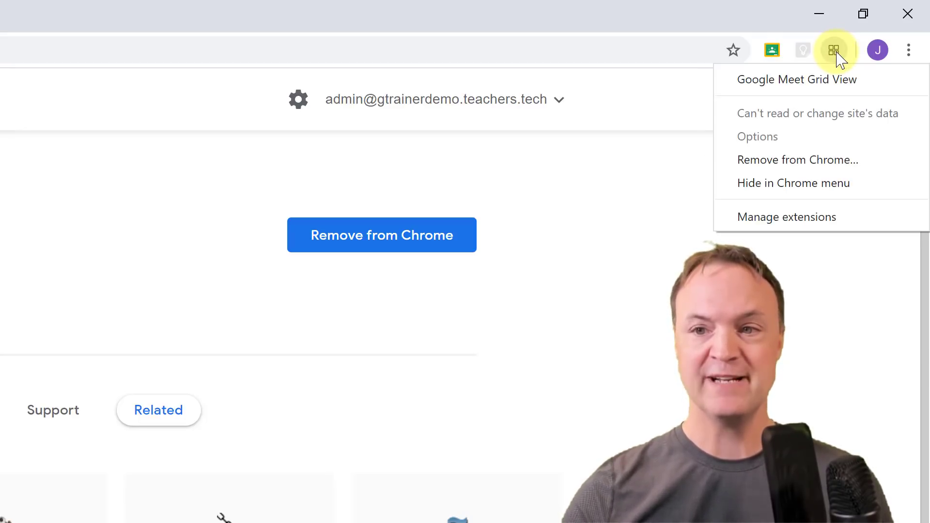
mouse_move(835, 167)
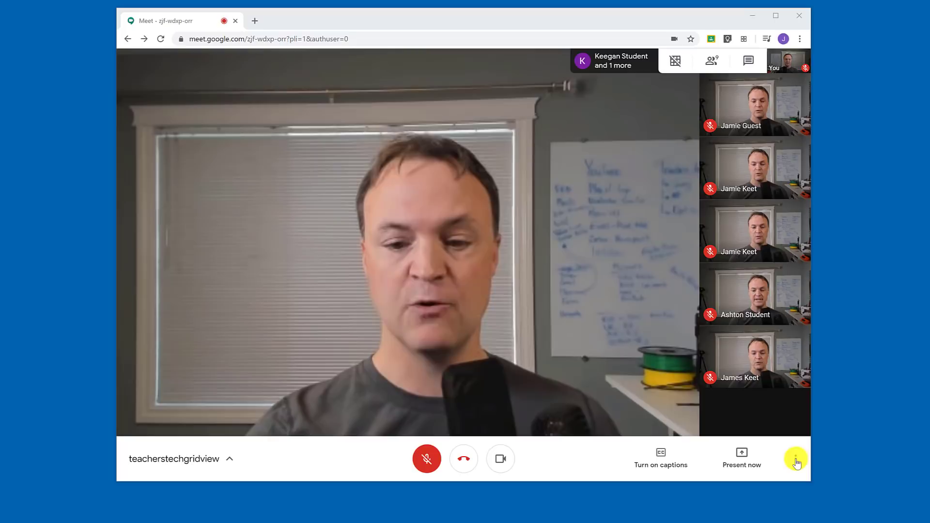
Step: Change the call layout to Tiled from the More options menu
click(796, 459)
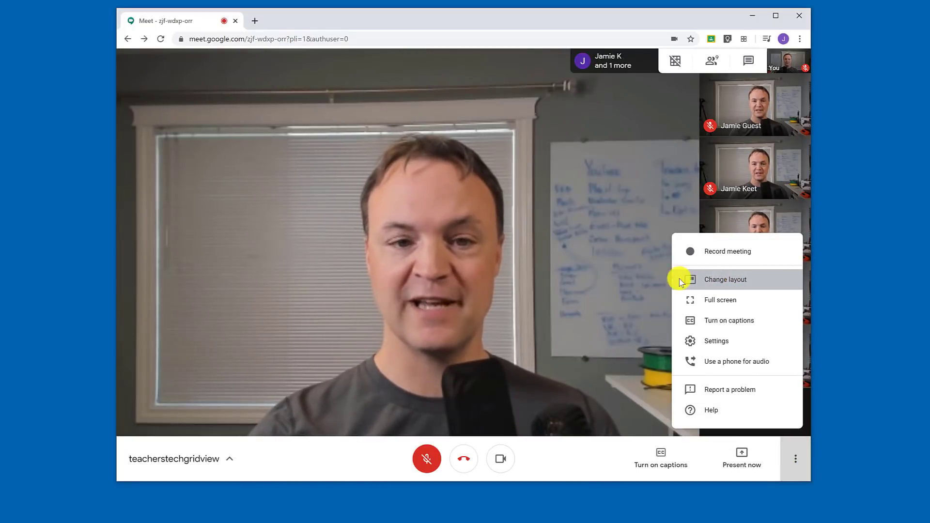
click(725, 280)
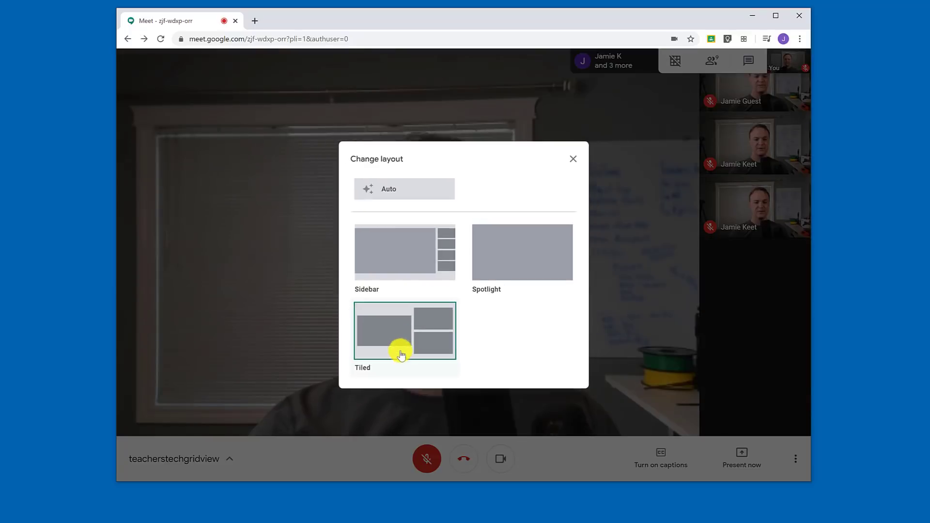
click(405, 330)
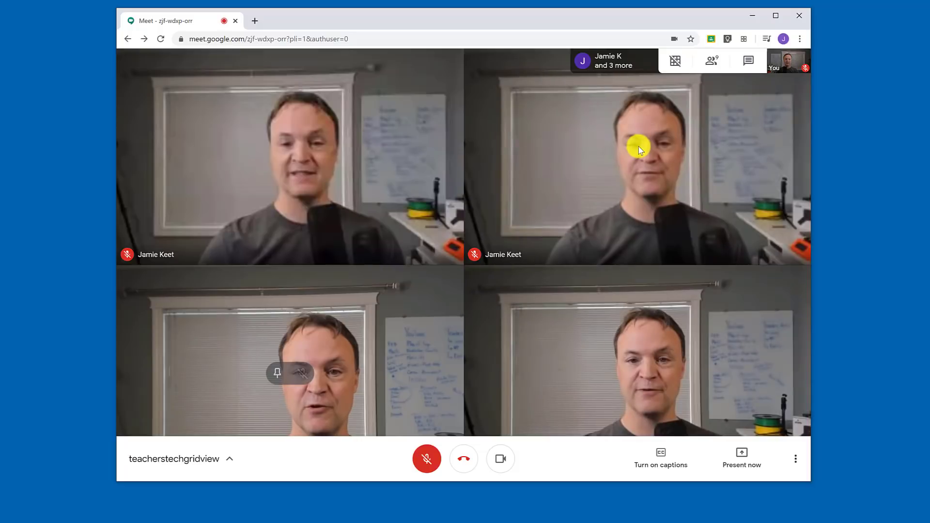
Step: Turn on the extension's grid view from the top-bar grid icon
click(675, 61)
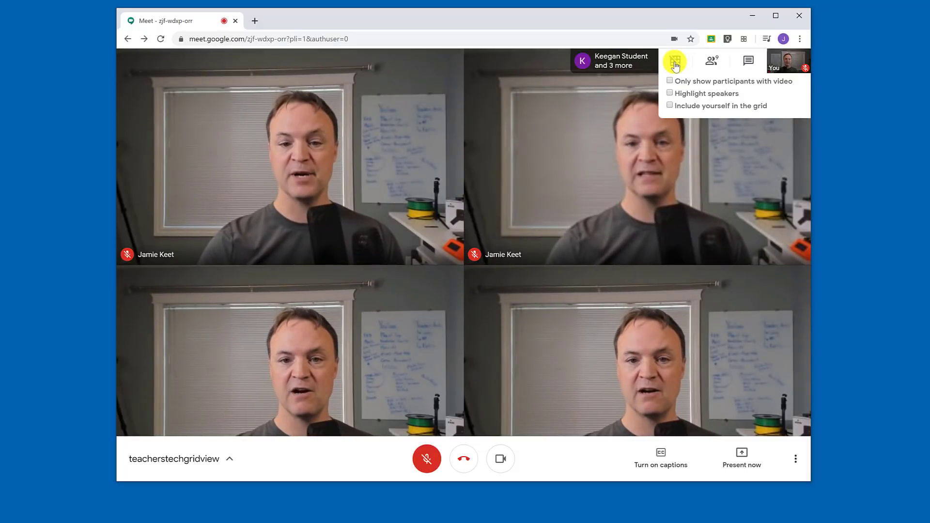
click(675, 60)
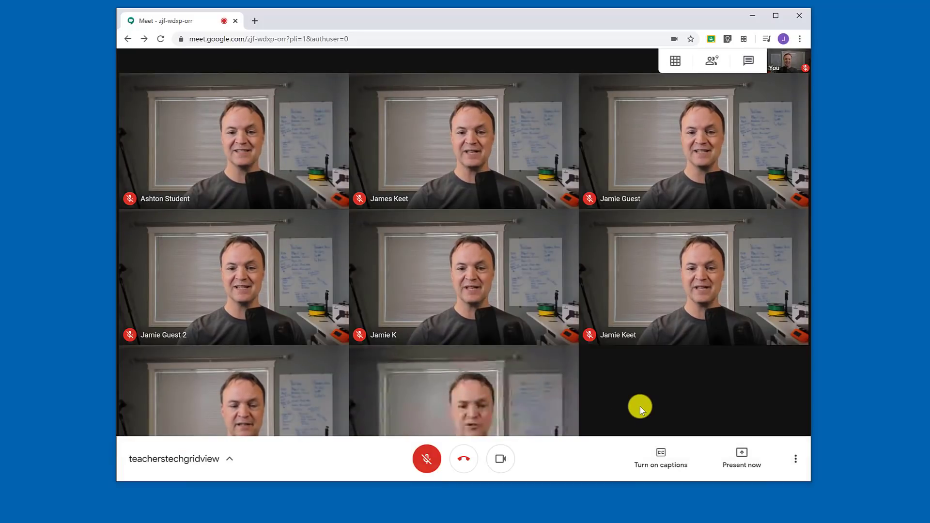
mouse_move(648, 384)
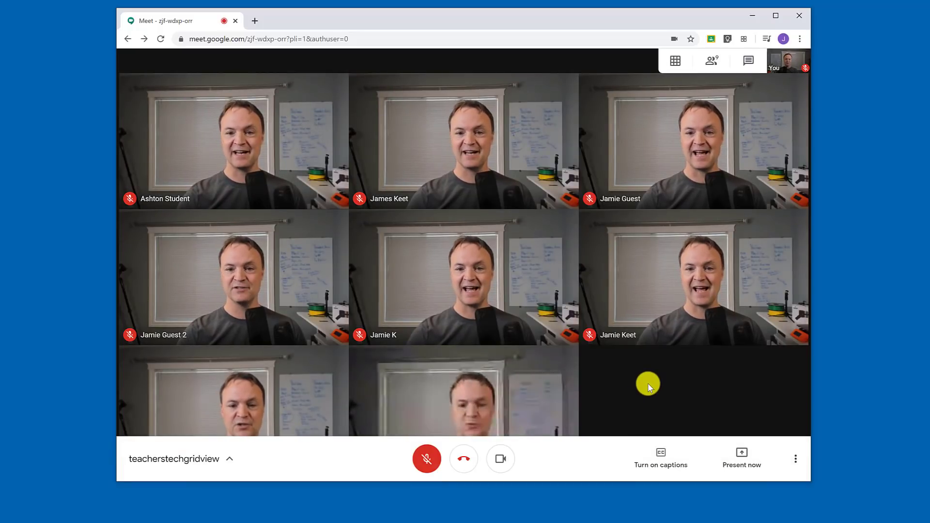
mouse_move(674, 60)
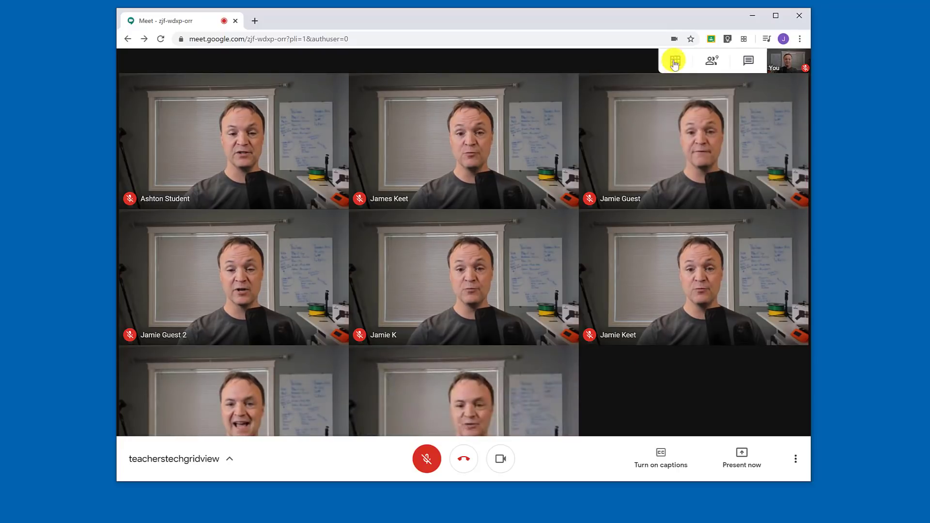
Step: Tick 'Only show participants with video' in the grid view options
click(675, 60)
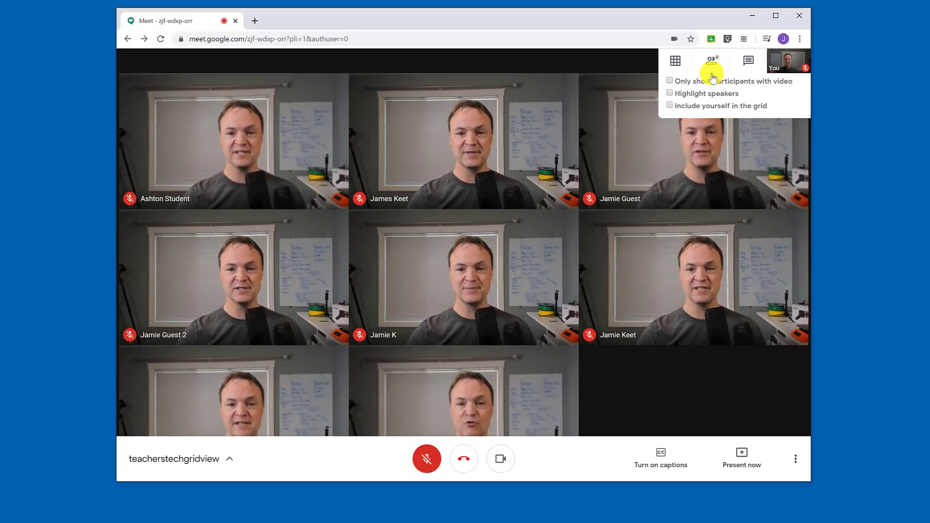
click(712, 61)
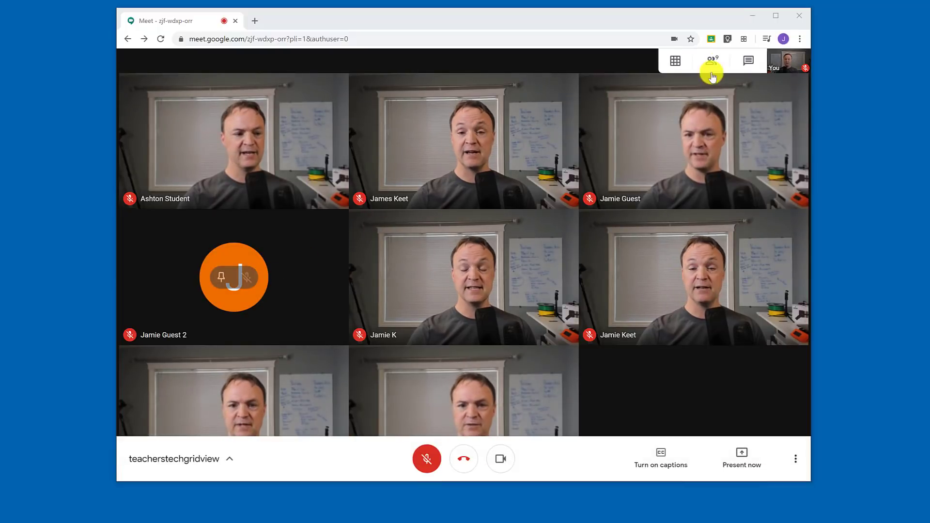
click(675, 61)
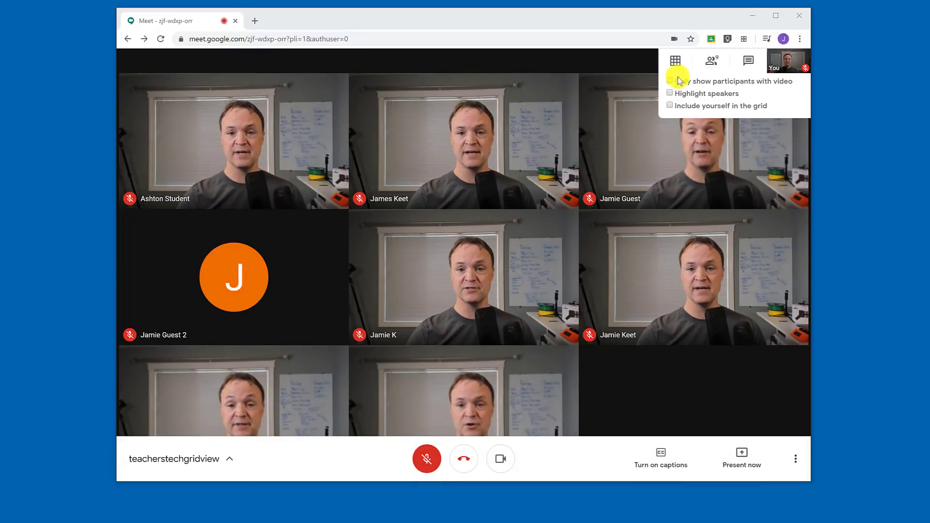
click(669, 80)
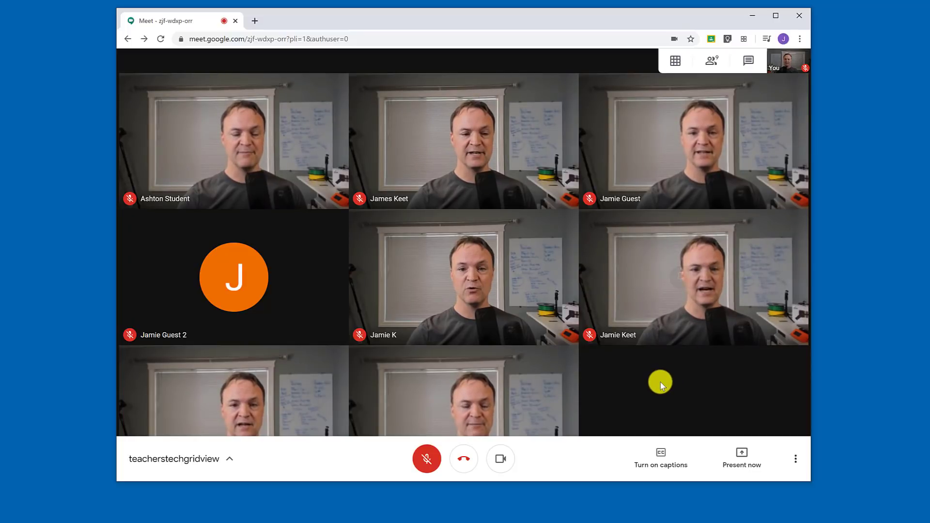
click(675, 60)
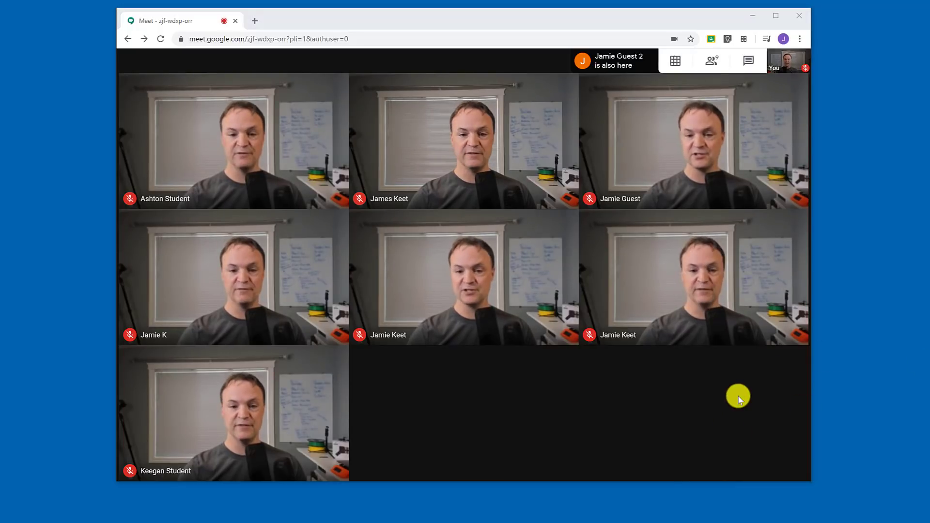
click(675, 60)
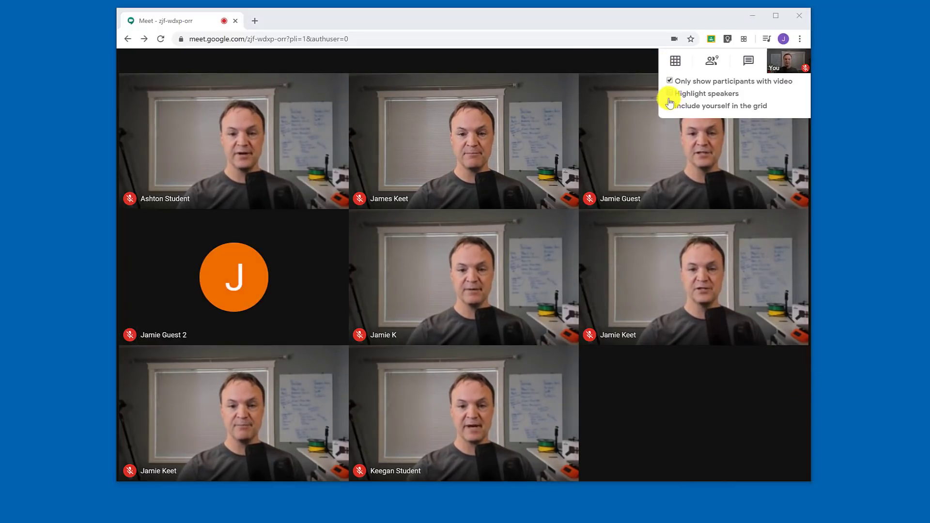
Step: Tick 'Highlight speakers' in the grid view options
click(670, 106)
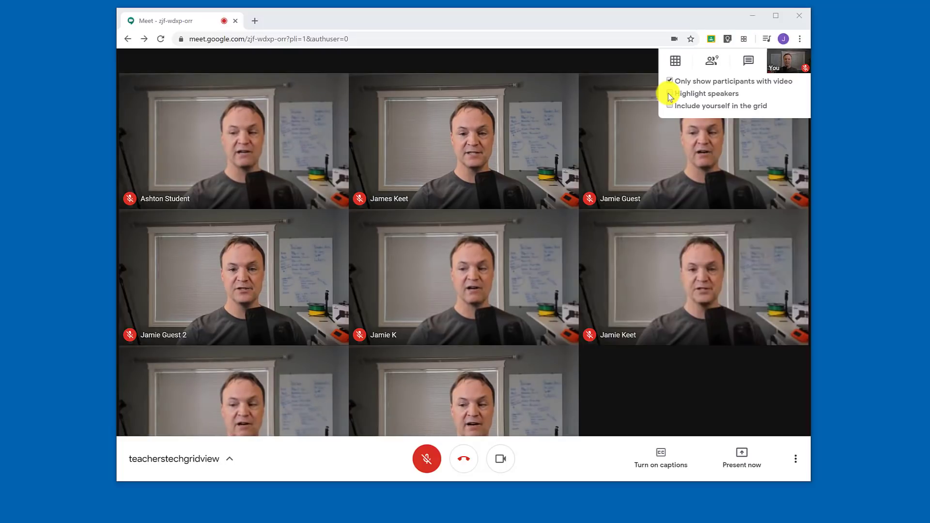
click(670, 94)
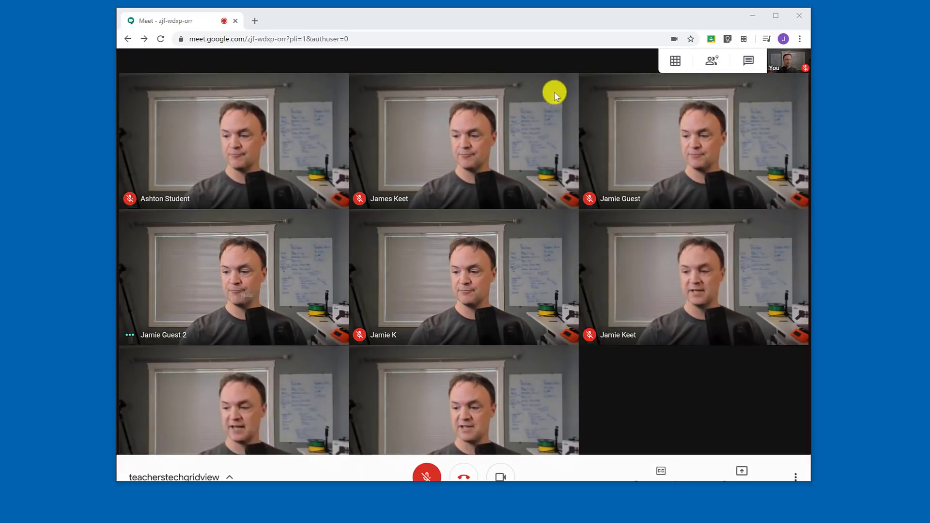
click(675, 60)
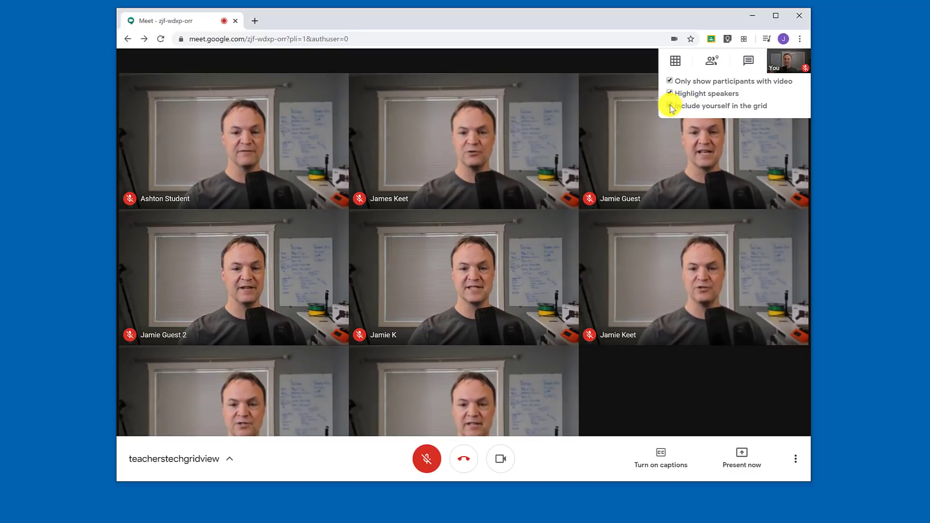
Step: Tick 'Include yourself in the grid' in the grid view options
click(671, 106)
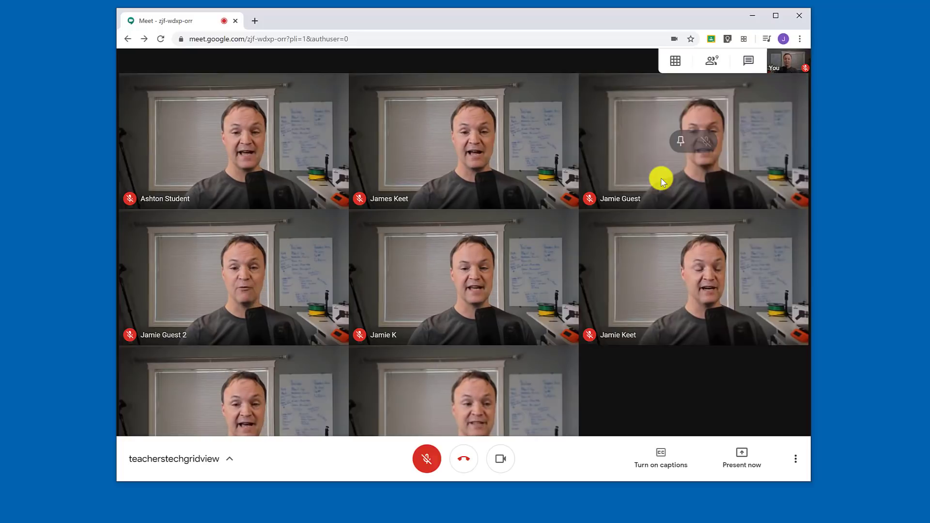
mouse_move(655, 180)
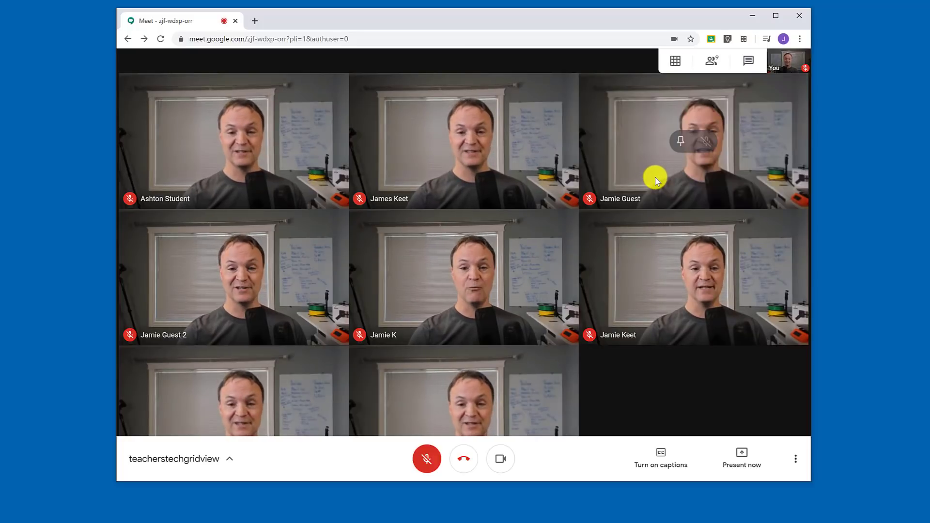